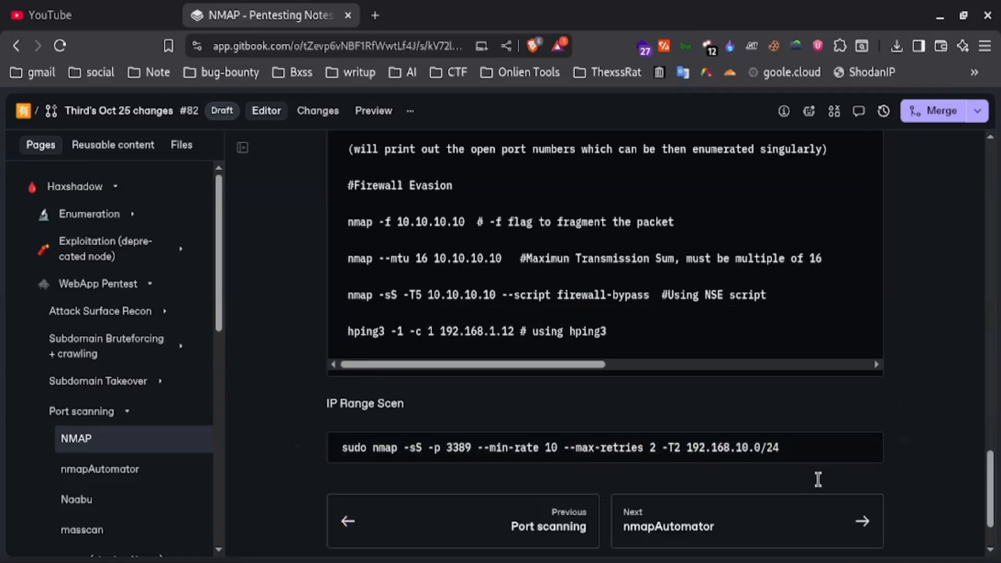
- Switch from the GitBook nmap IP range scan notes to the Kali terminal
{"action": "left_click", "coordinate": [844, 450]}
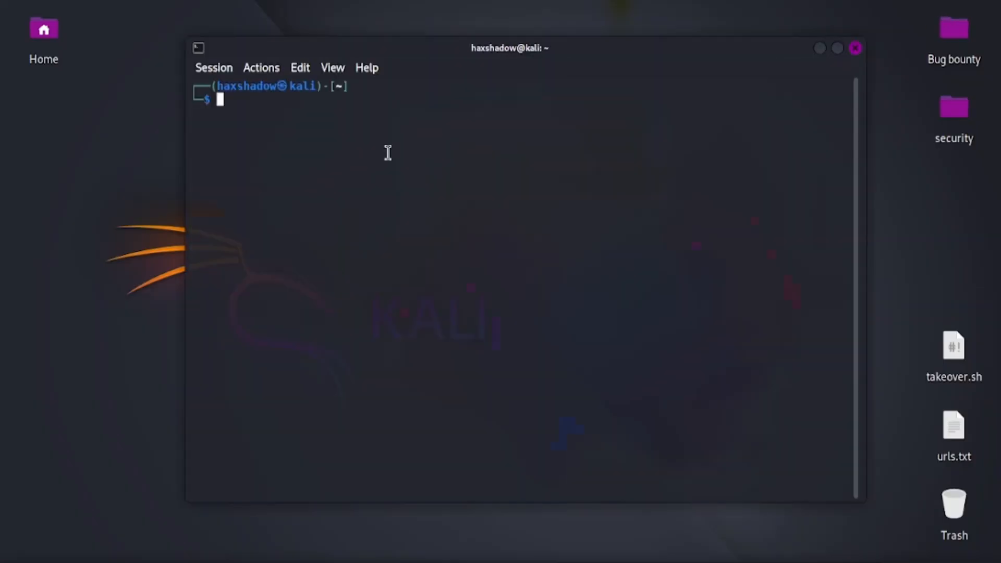
- List network interfaces with ip a and select the wlan0 address 192.168.10.158
{"action": "type", "text": "ip a"}
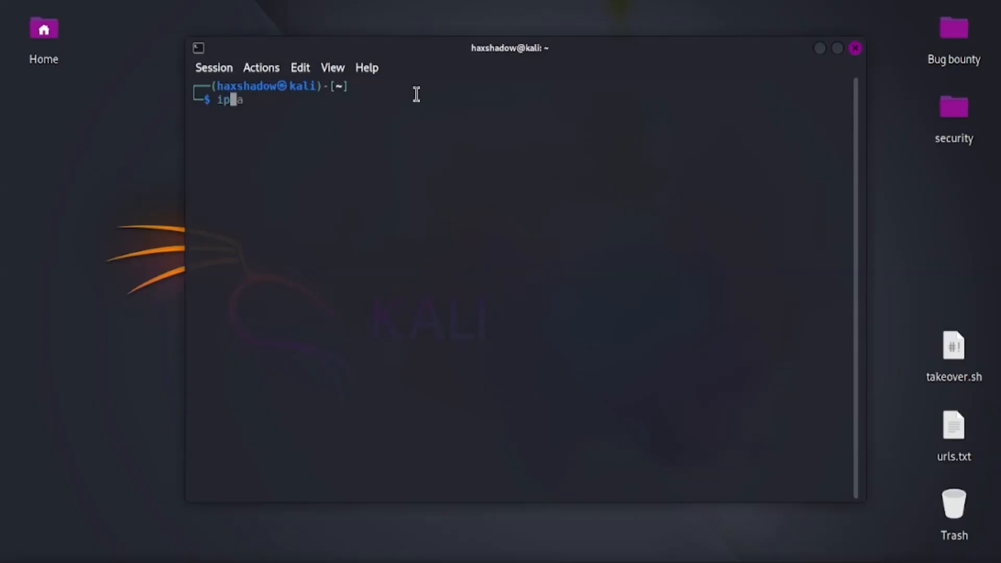
{"action": "key", "text": "Return"}
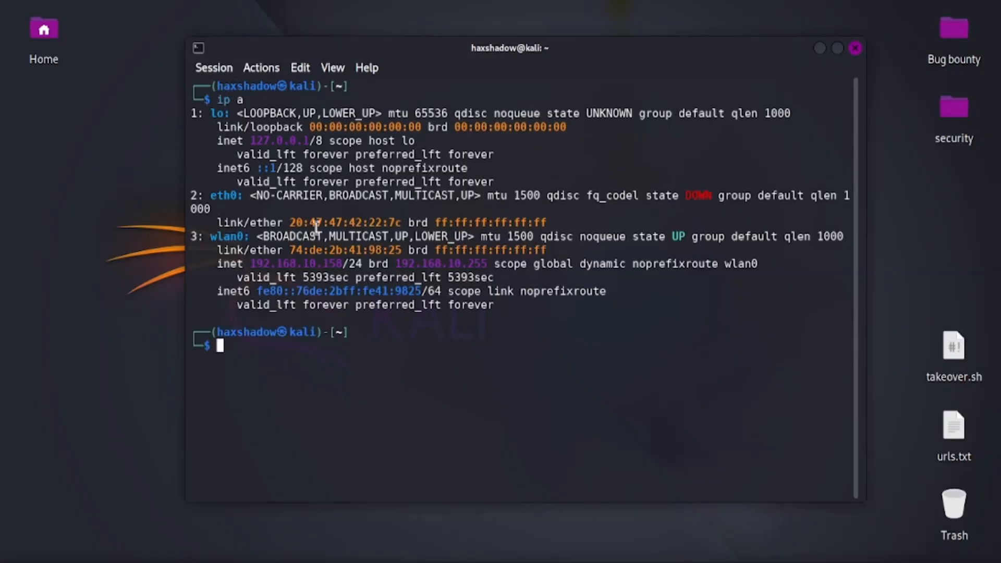
{"action": "mouse_move", "coordinate": [348, 263]}
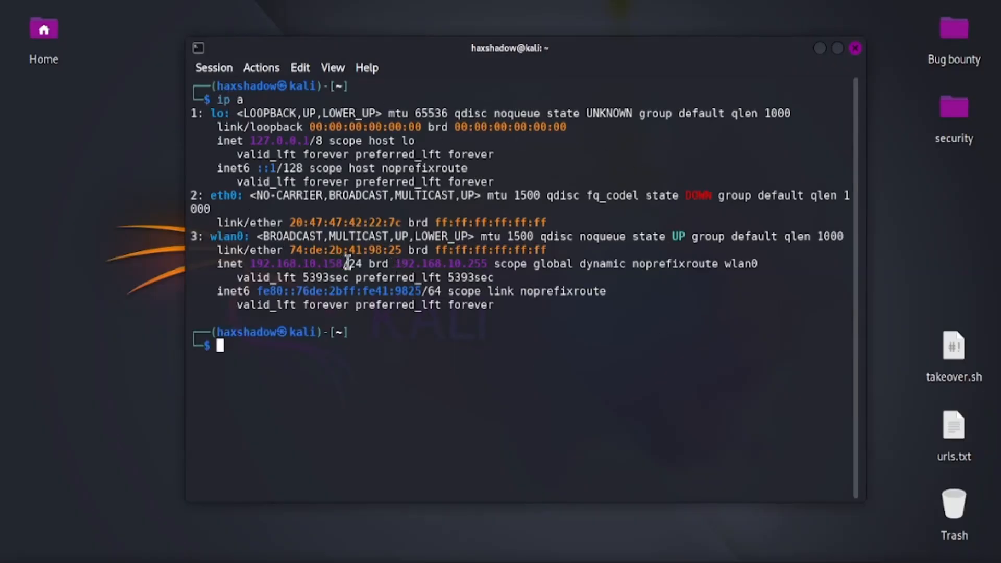
{"action": "double_click", "coordinate": [298, 264]}
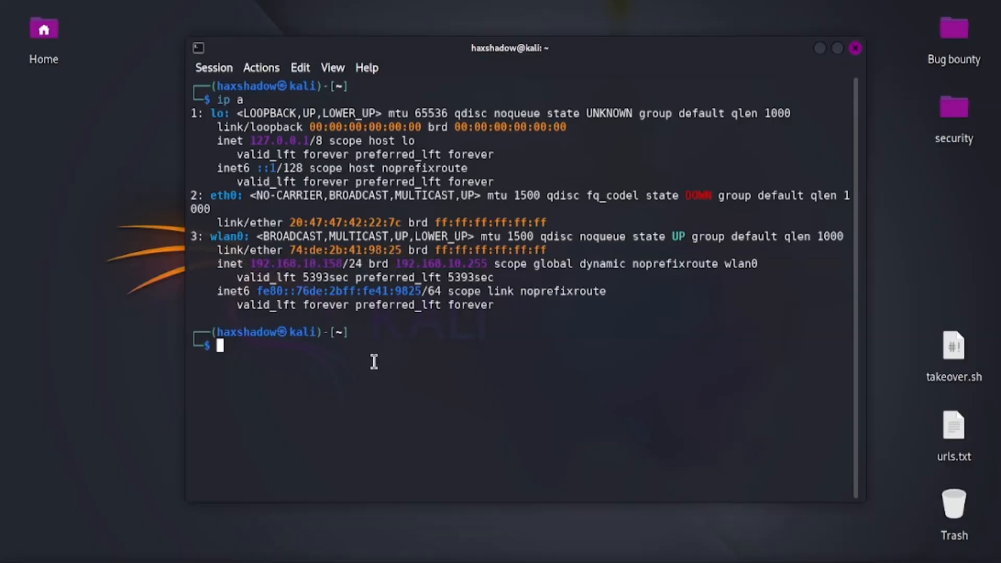
{"action": "mouse_move", "coordinate": [423, 338]}
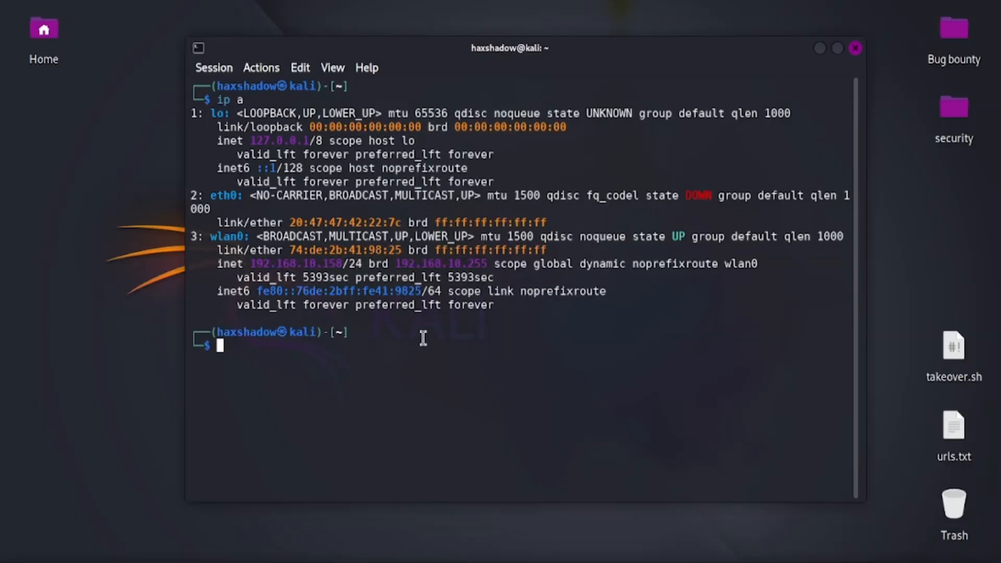
- Run sudo nmap -sS -p 3389 across 192.168.10.0/24, supplying the sudo password
{"action": "type", "text": "sudo nmap -sS -p 3389 --min-rate 10 --max-retries 2 -T2 192.168.10.0/24"}
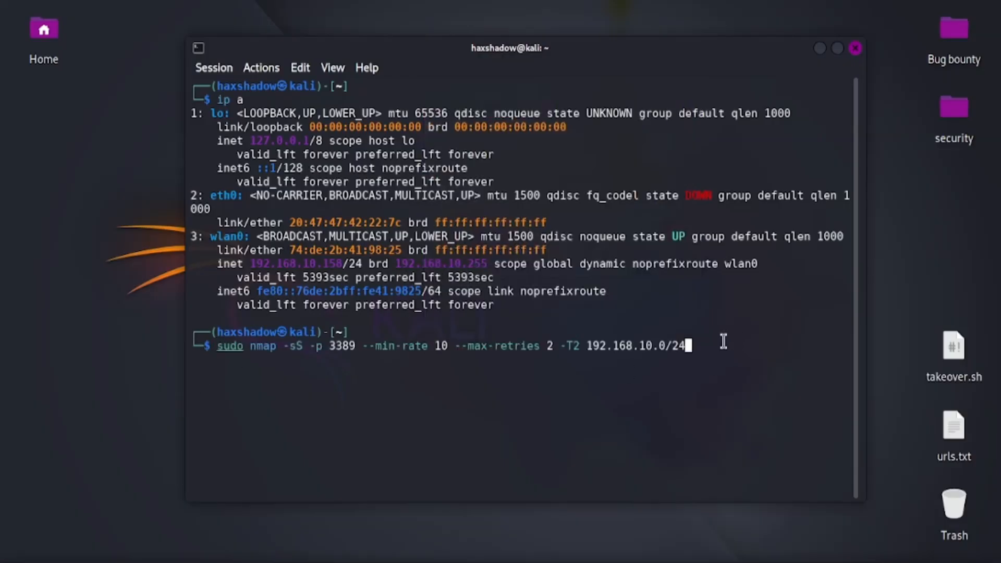
{"action": "mouse_move", "coordinate": [318, 383]}
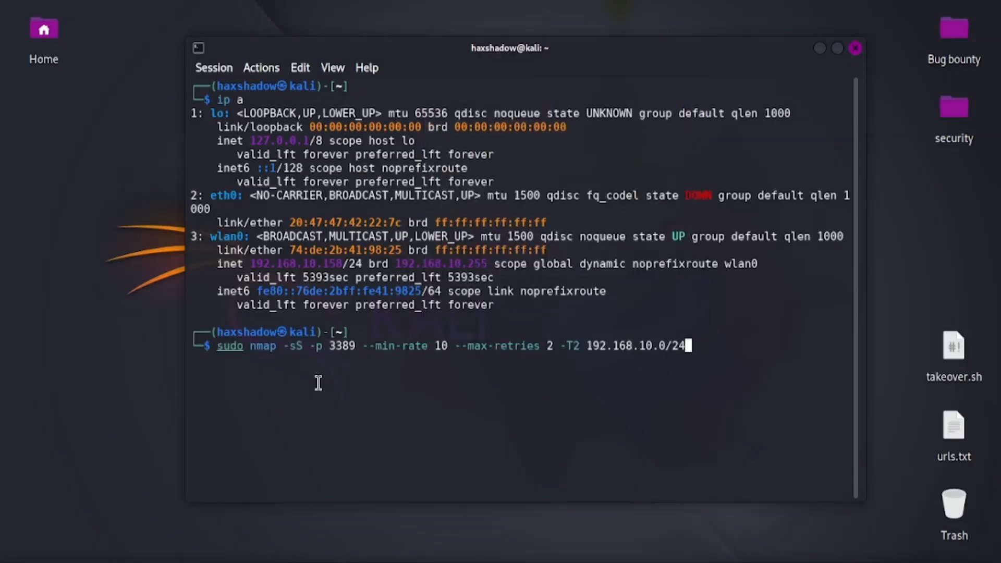
{"action": "double_click", "coordinate": [295, 346]}
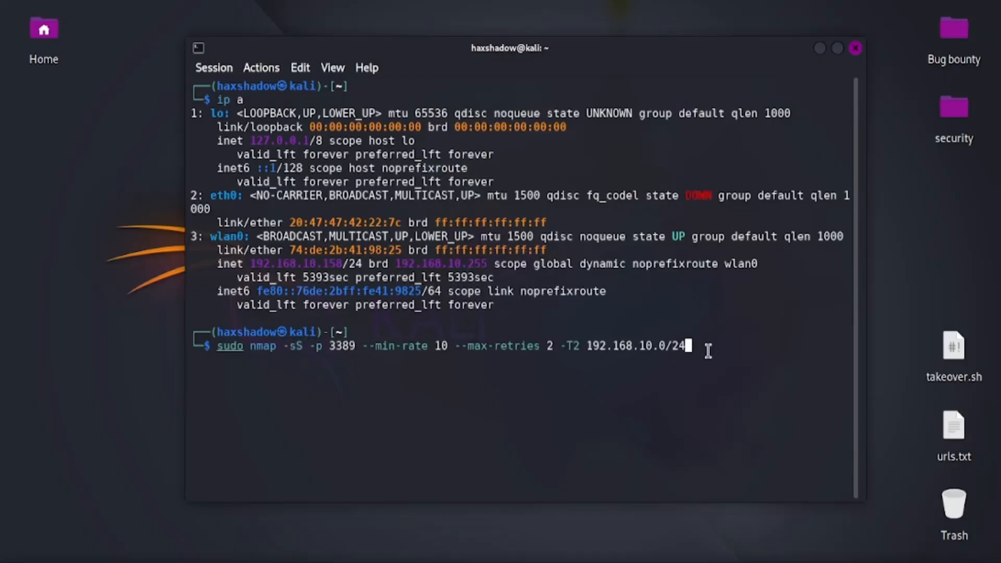
{"action": "key", "text": "Return"}
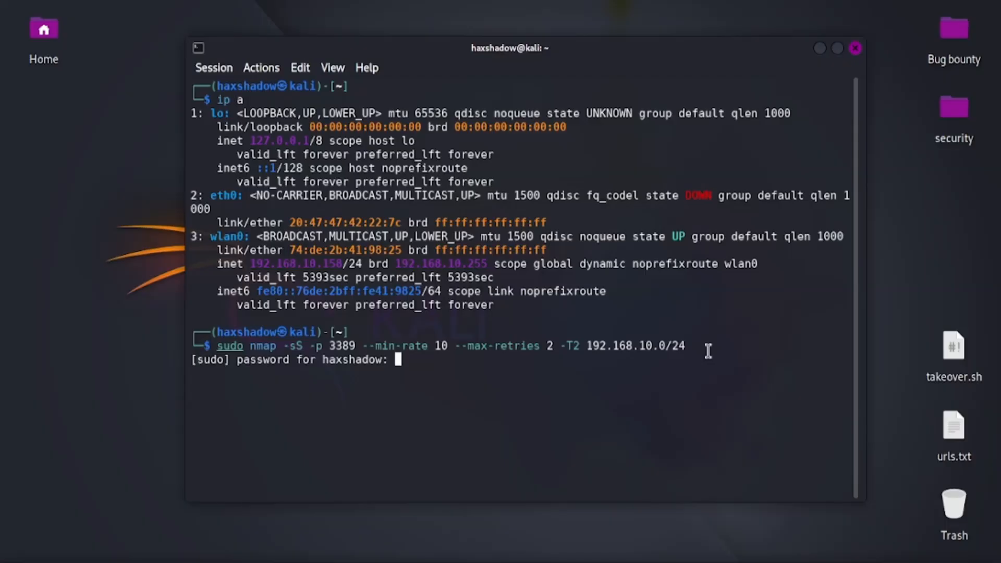
{"action": "key", "text": "Return"}
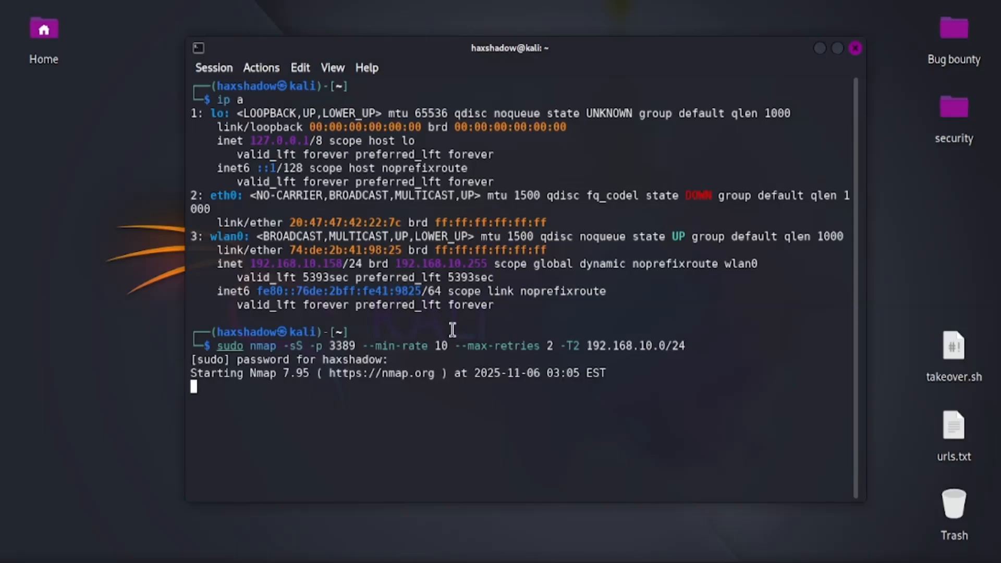
{"action": "mouse_move", "coordinate": [451, 290]}
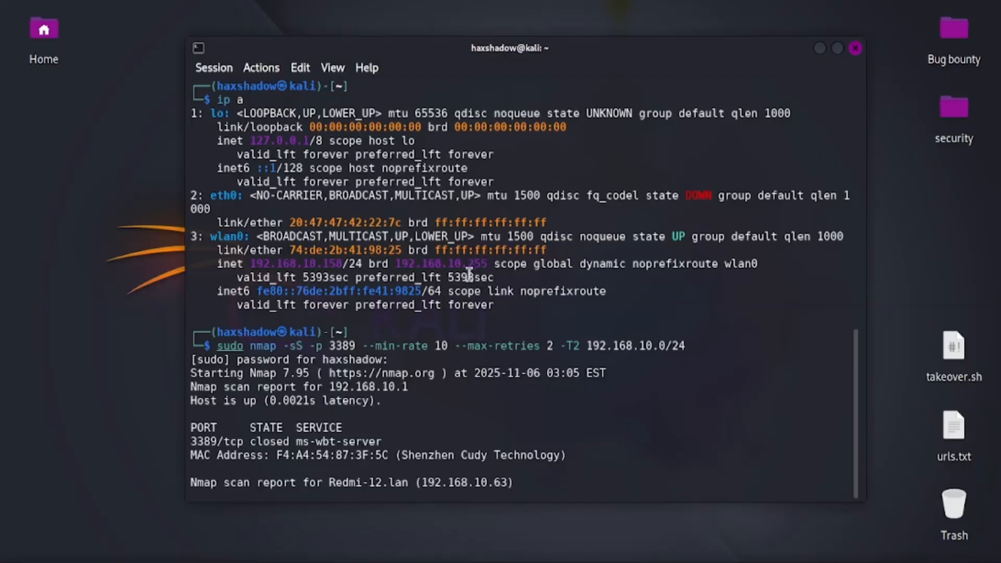
- Review the scan results and select 192.168.10.94, the only host with 3389 open
{"action": "scroll", "scroll_direction": "down", "scroll_amount": 3}
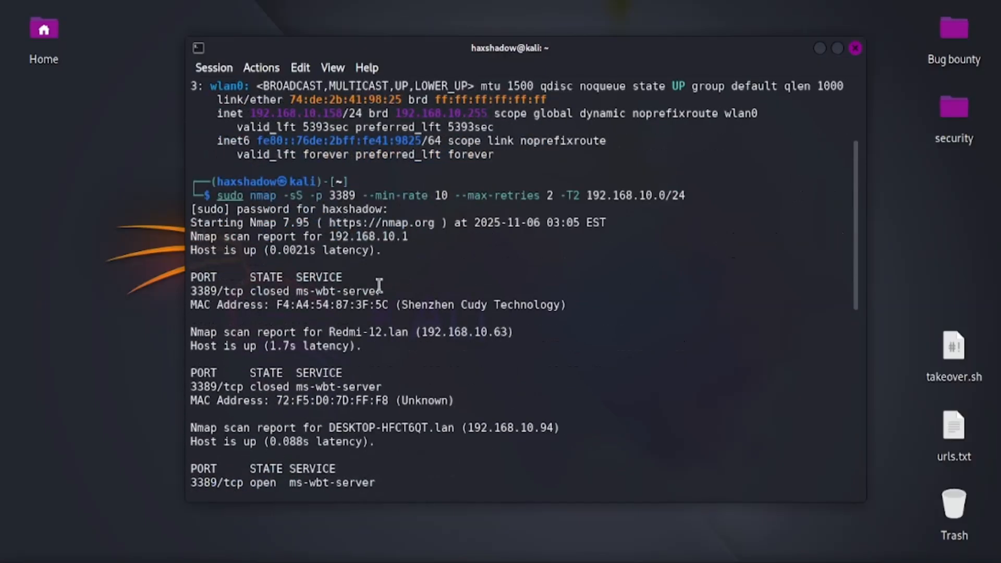
{"action": "scroll", "scroll_direction": "down", "scroll_amount": 3}
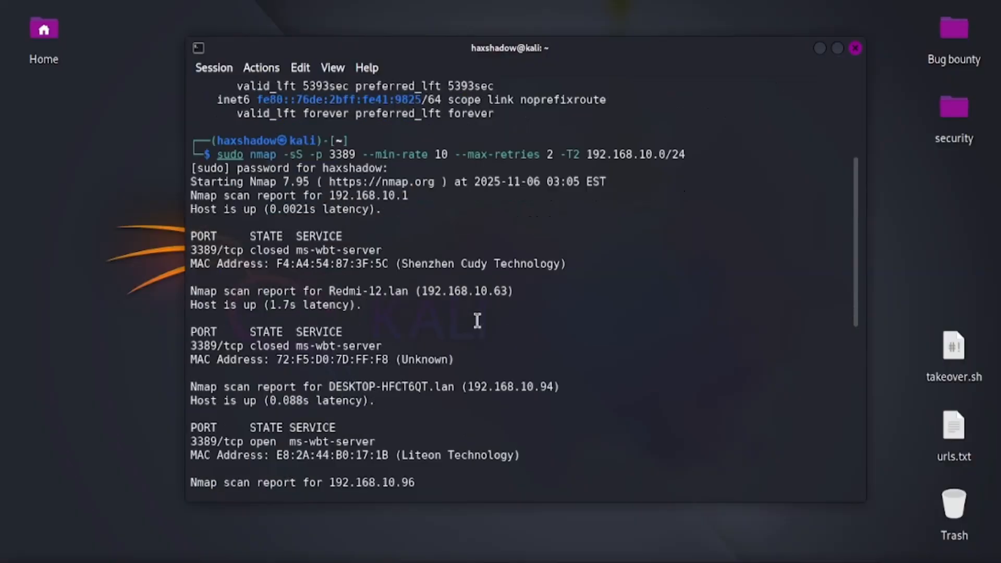
{"action": "scroll", "scroll_direction": "down", "scroll_amount": 3}
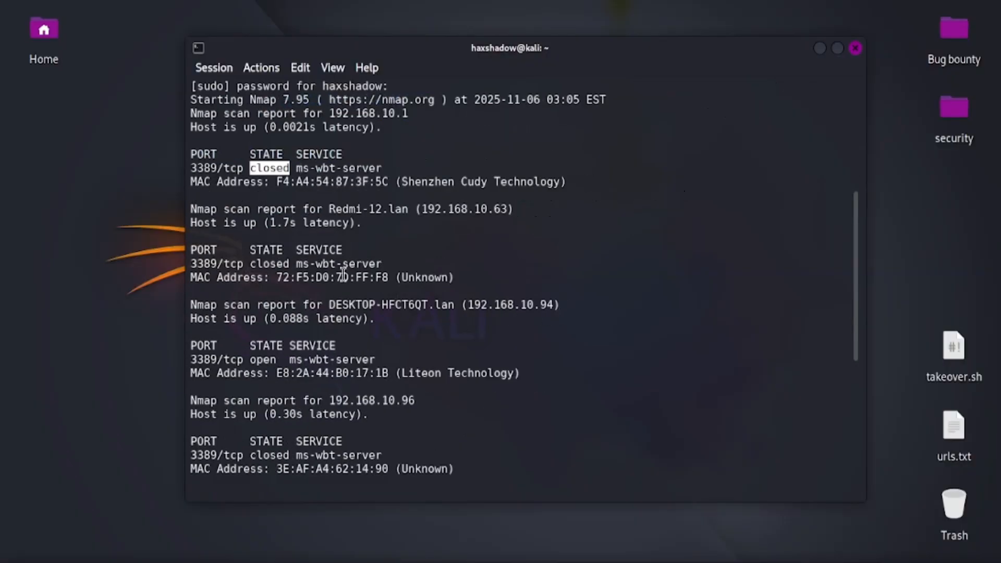
{"action": "scroll", "scroll_direction": "down", "scroll_amount": 3}
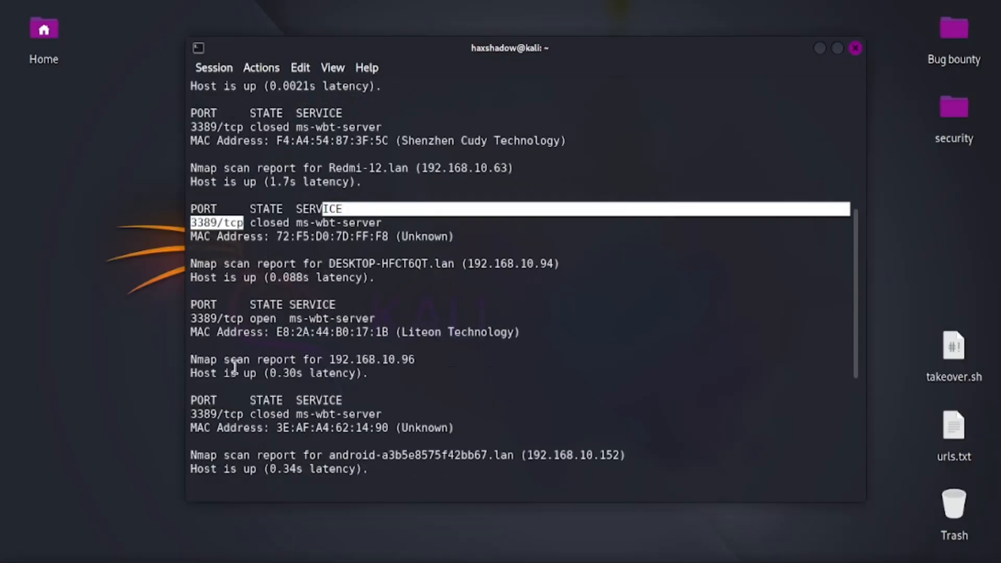
{"action": "scroll", "scroll_direction": "down", "scroll_amount": 3}
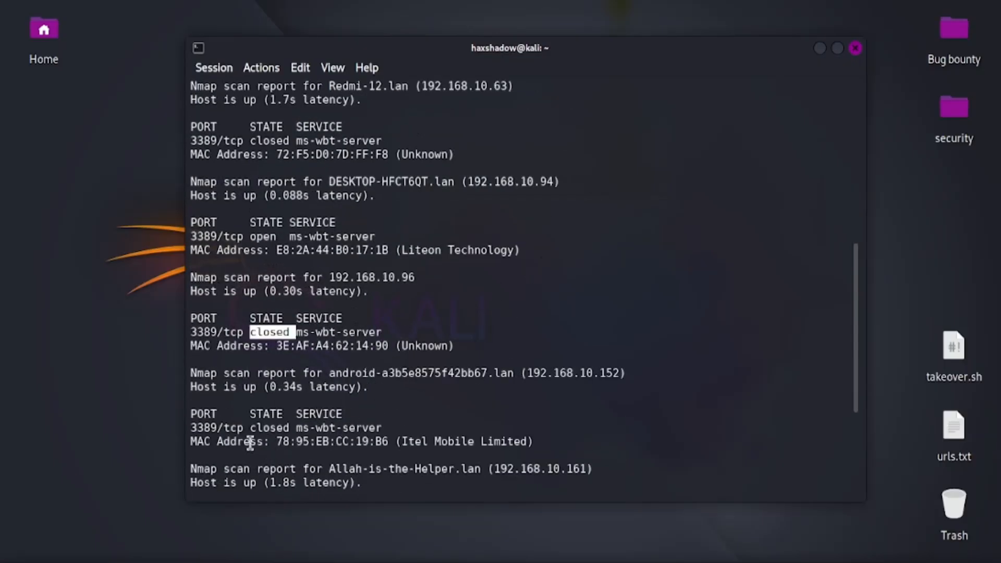
{"action": "scroll", "scroll_direction": "down", "scroll_amount": 3}
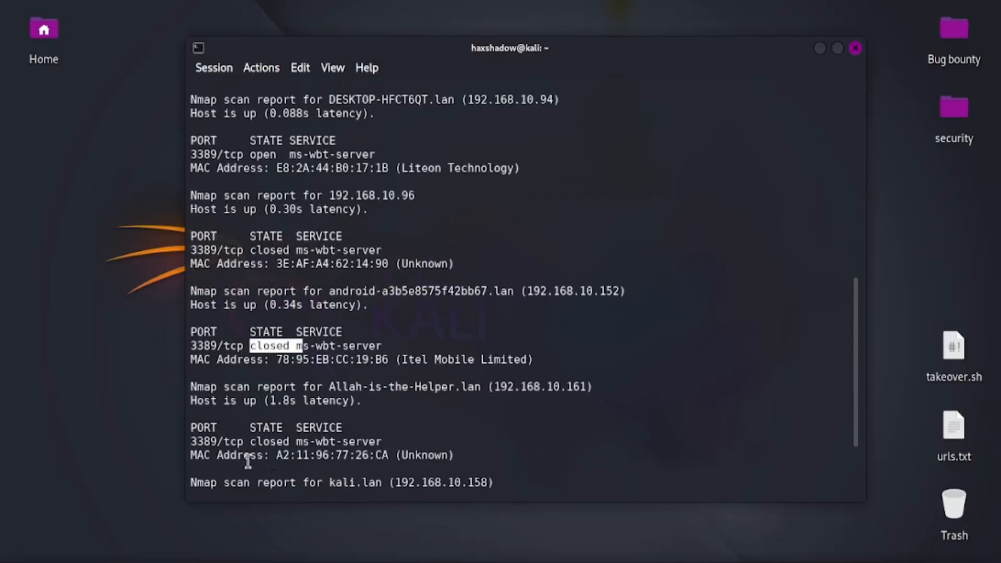
{"action": "scroll", "scroll_direction": "down", "scroll_amount": 3}
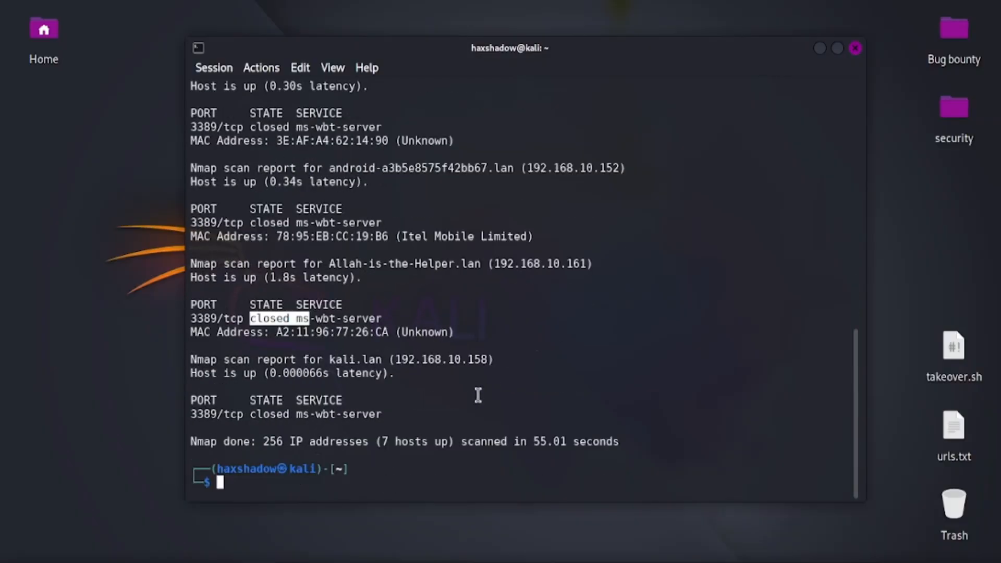
{"action": "scroll", "scroll_direction": "up", "scroll_amount": 3}
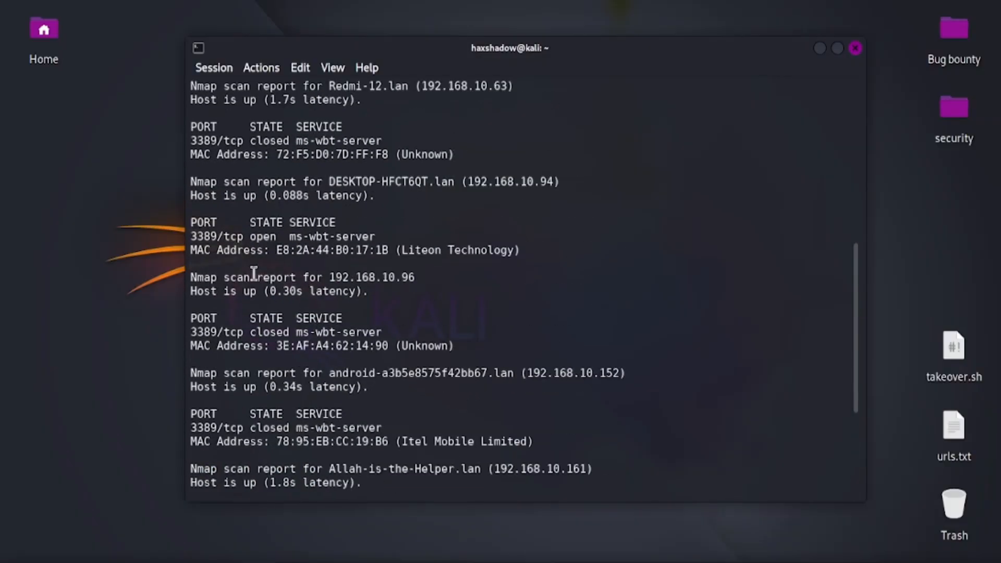
{"action": "scroll", "scroll_direction": "up", "scroll_amount": 3}
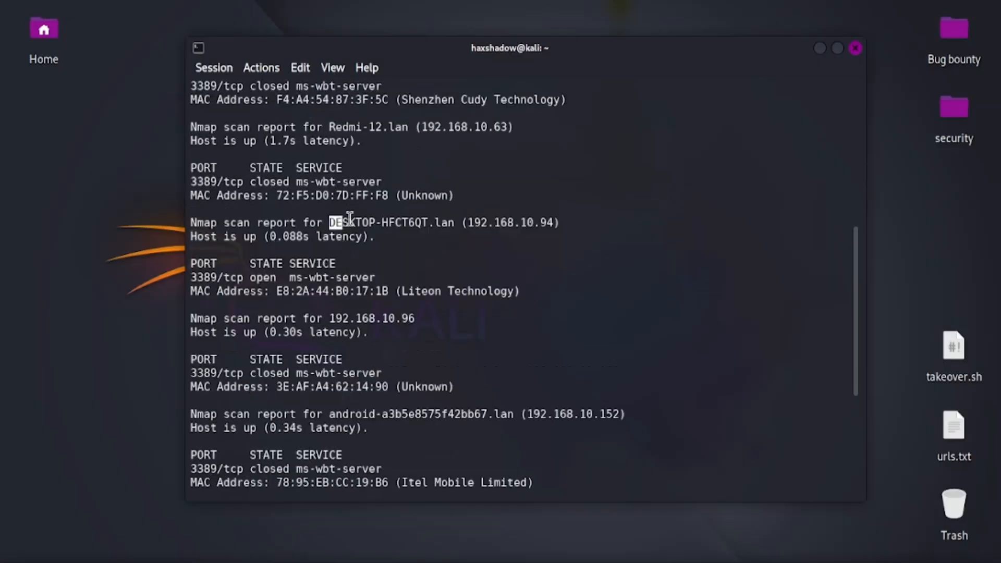
{"action": "double_click", "coordinate": [390, 222]}
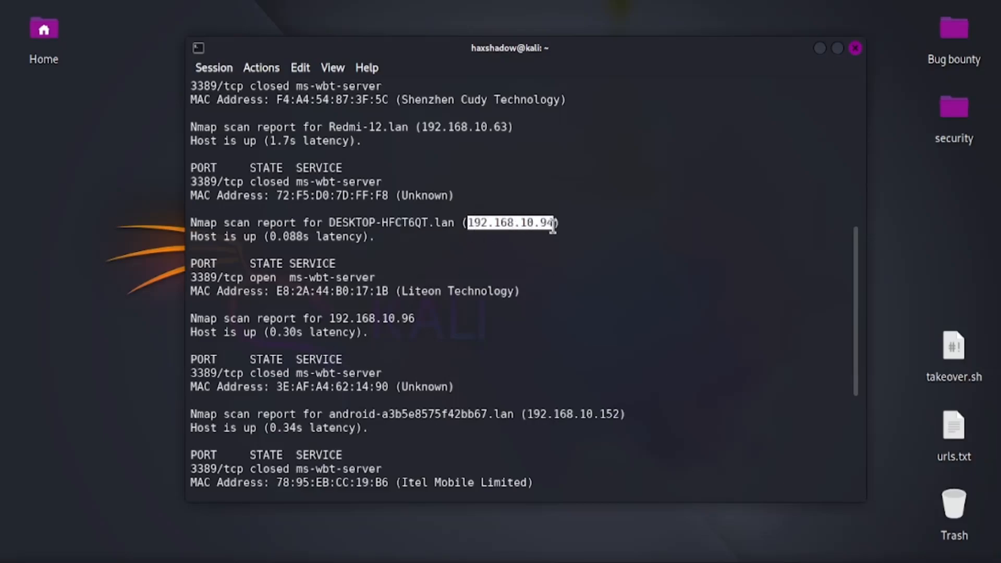
{"action": "mouse_move", "coordinate": [548, 303]}
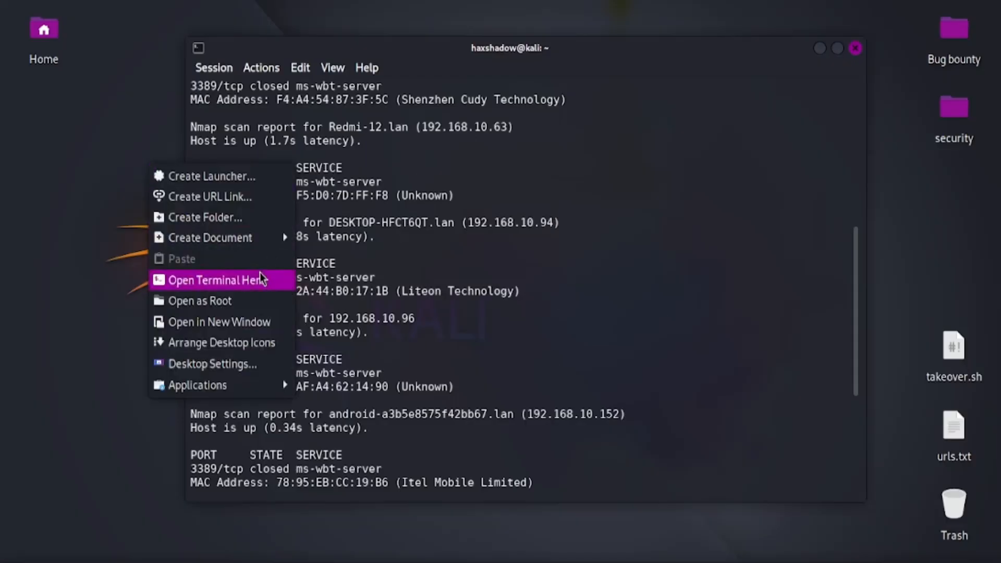
- Return to the GitBook notes and expand the Exploitation section
{"action": "left_click", "coordinate": [216, 279]}
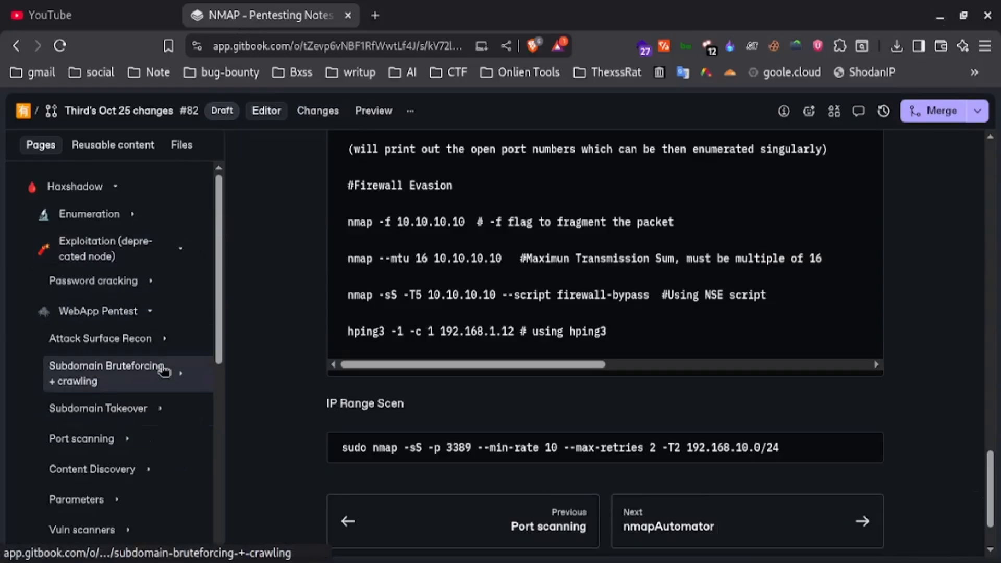
{"action": "mouse_move", "coordinate": [153, 281]}
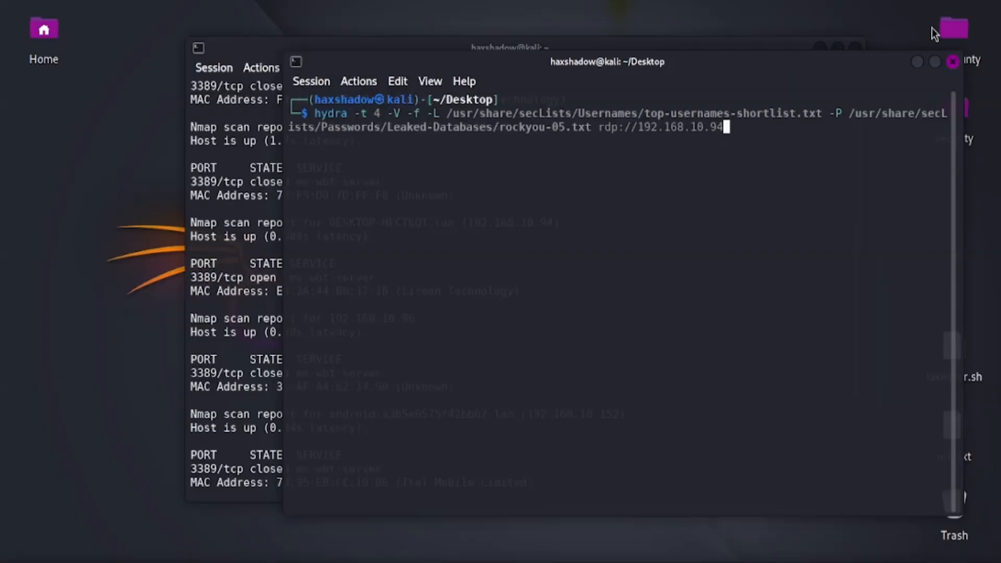
{"action": "mouse_move", "coordinate": [685, 156]}
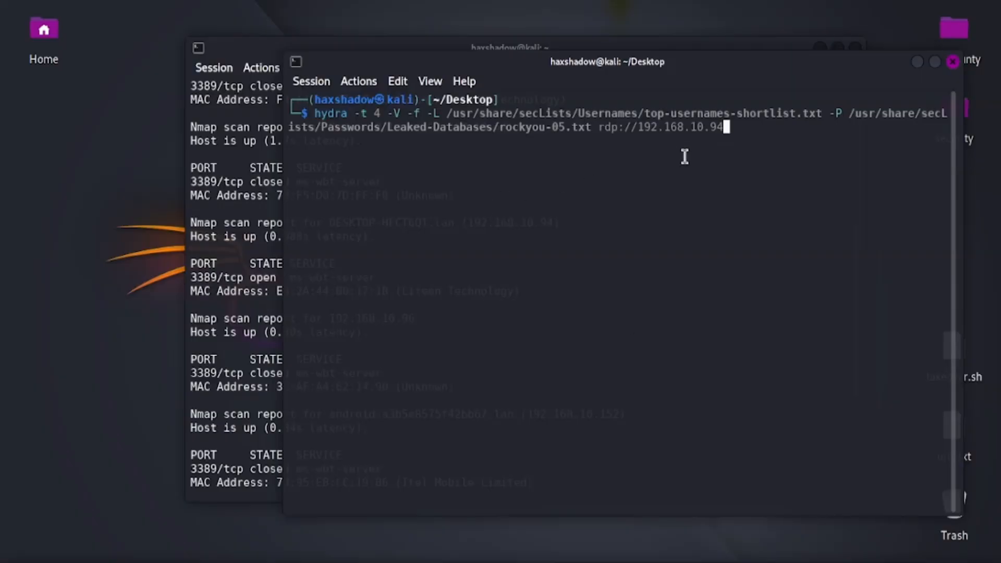
{"action": "key", "text": "Return"}
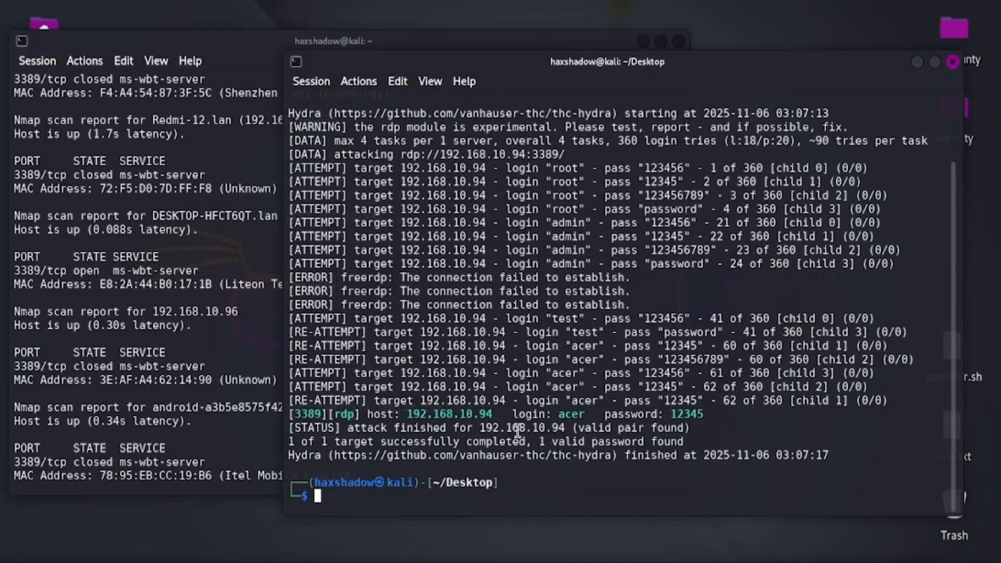
- Find the xfreerdp login command on GitBook's RDP 3389 page, then minimize the browser
{"action": "double_click", "coordinate": [446, 413]}
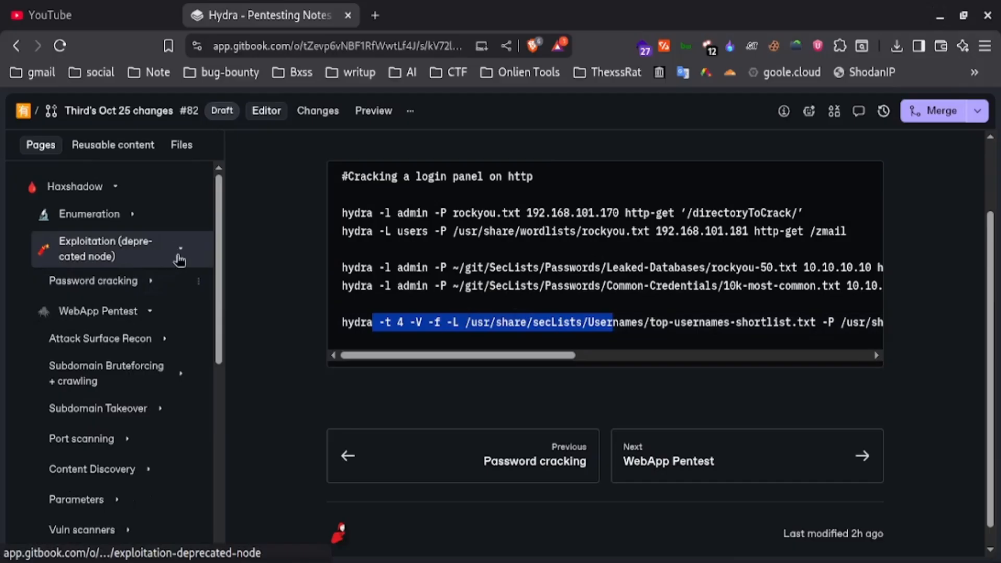
{"action": "left_click", "coordinate": [190, 248]}
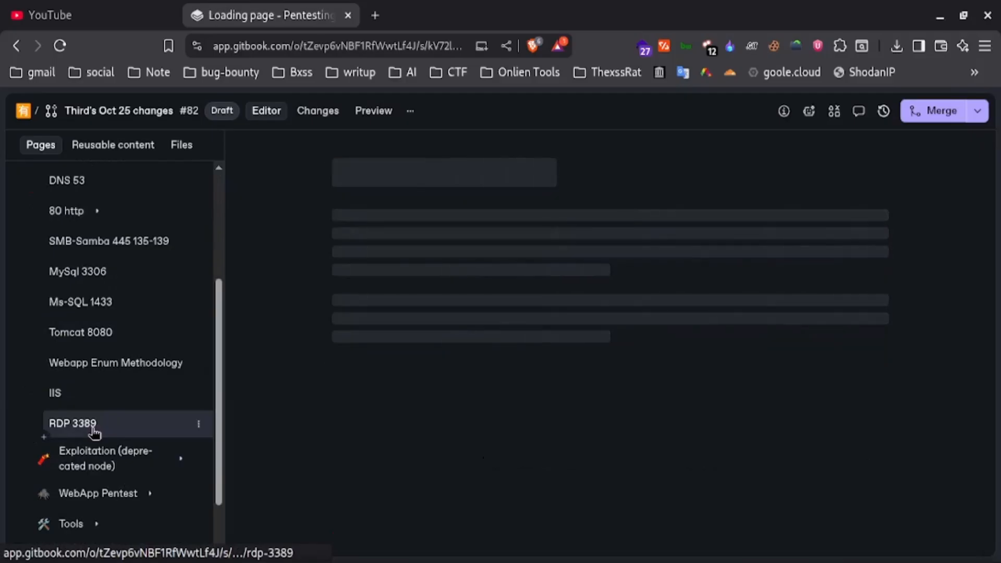
{"action": "left_click", "coordinate": [72, 423]}
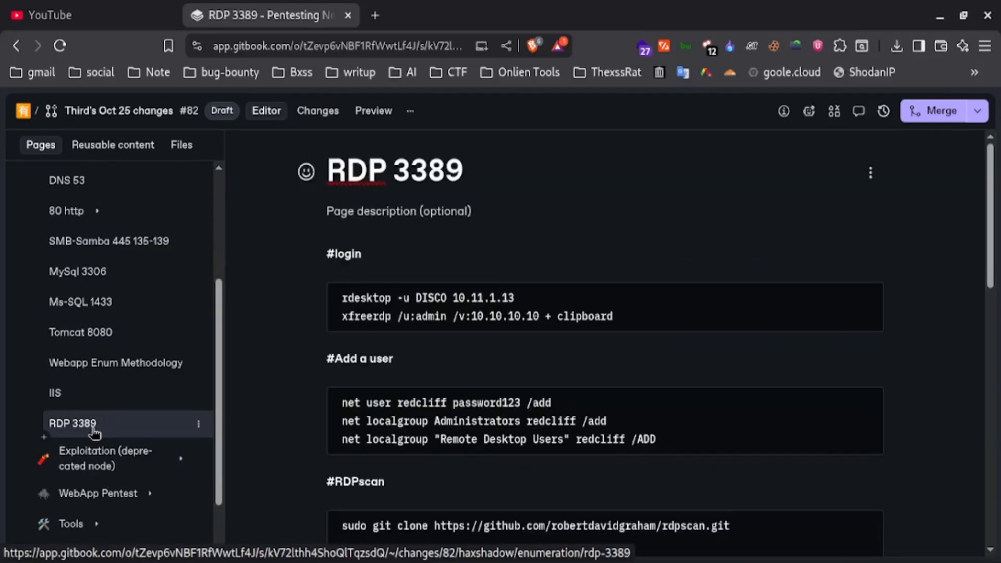
{"action": "scroll", "scroll_direction": "down", "scroll_amount": 3}
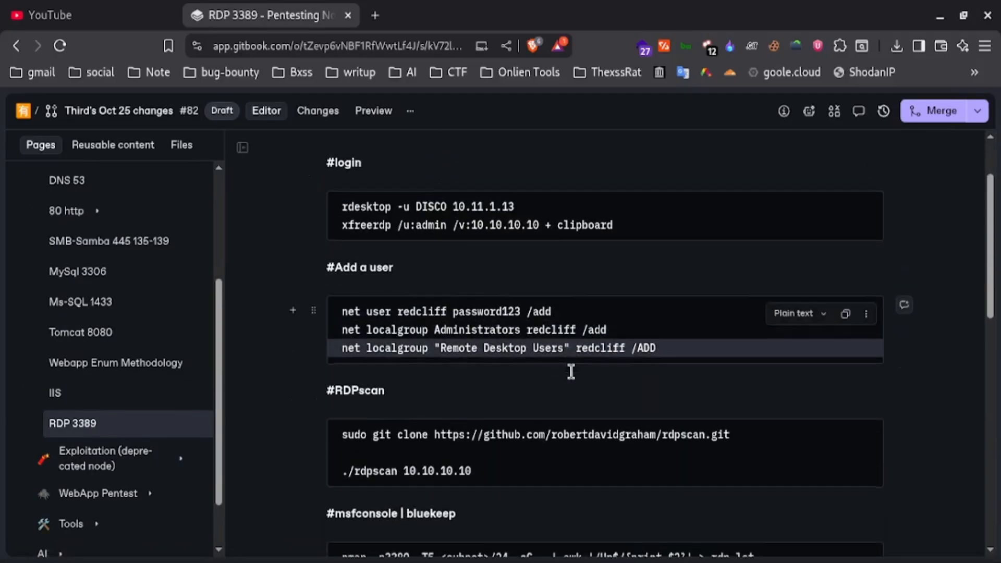
{"action": "double_click", "coordinate": [581, 224]}
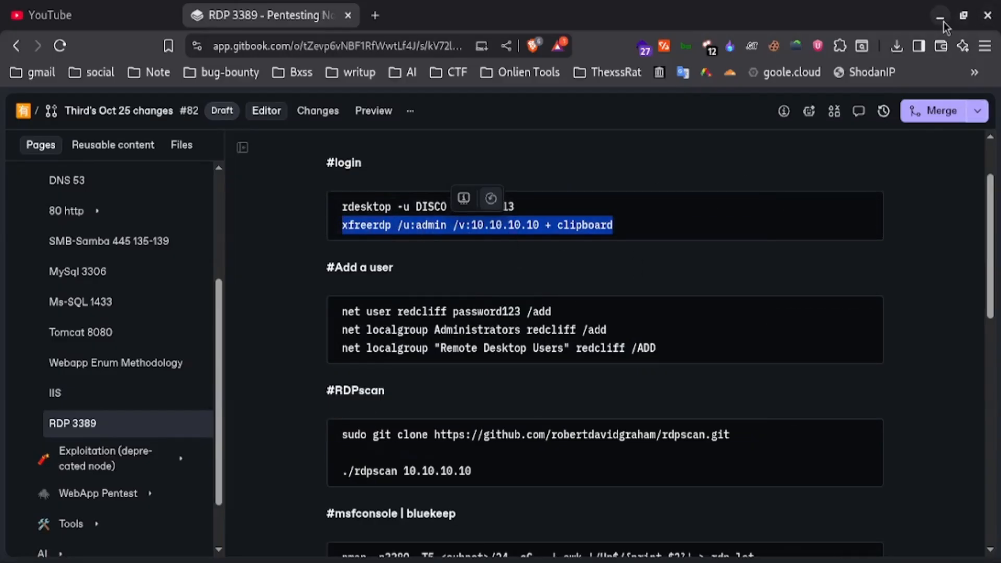
{"action": "left_click", "coordinate": [938, 15]}
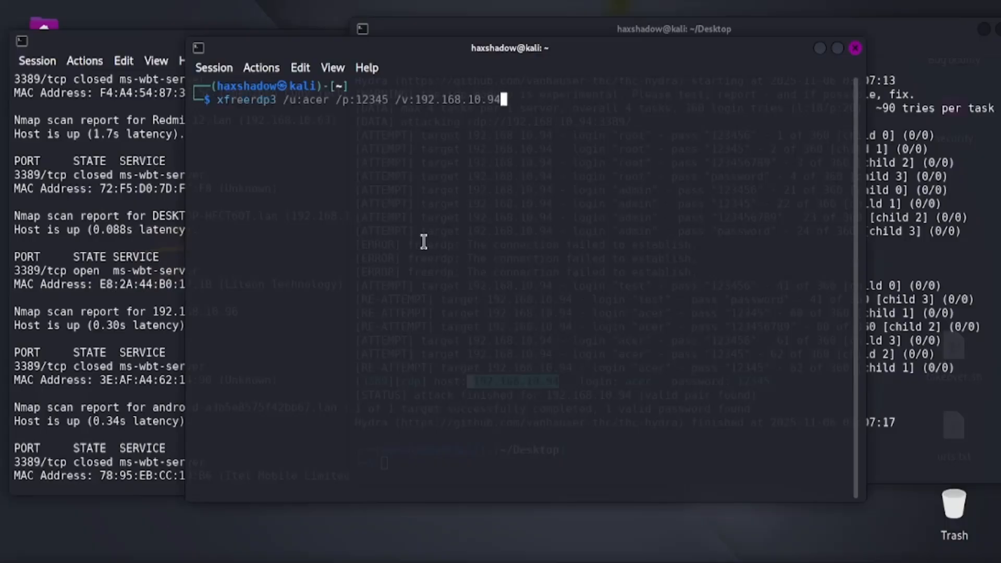
{"action": "double_click", "coordinate": [274, 100]}
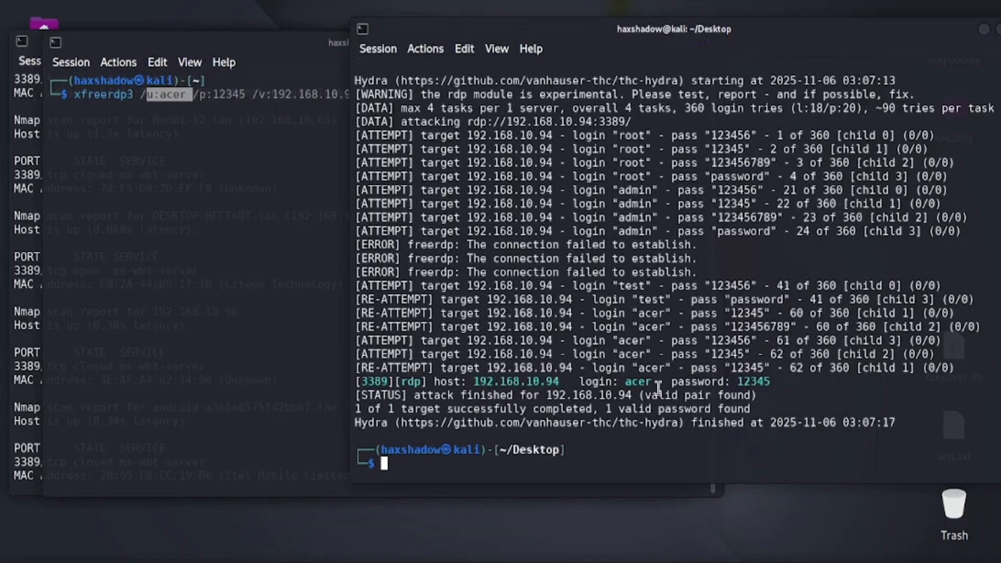
{"action": "double_click", "coordinate": [614, 381]}
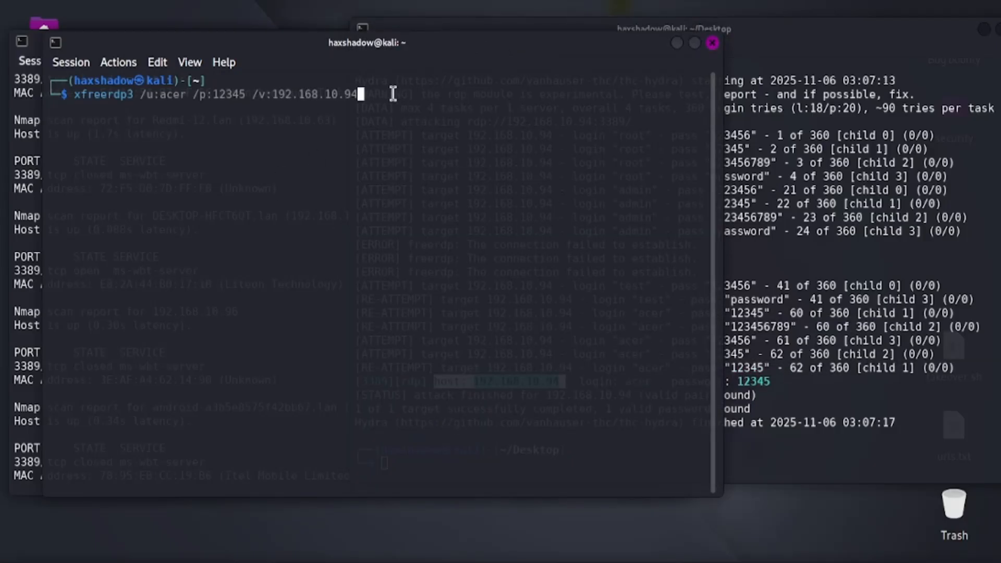
{"action": "key", "text": "Return"}
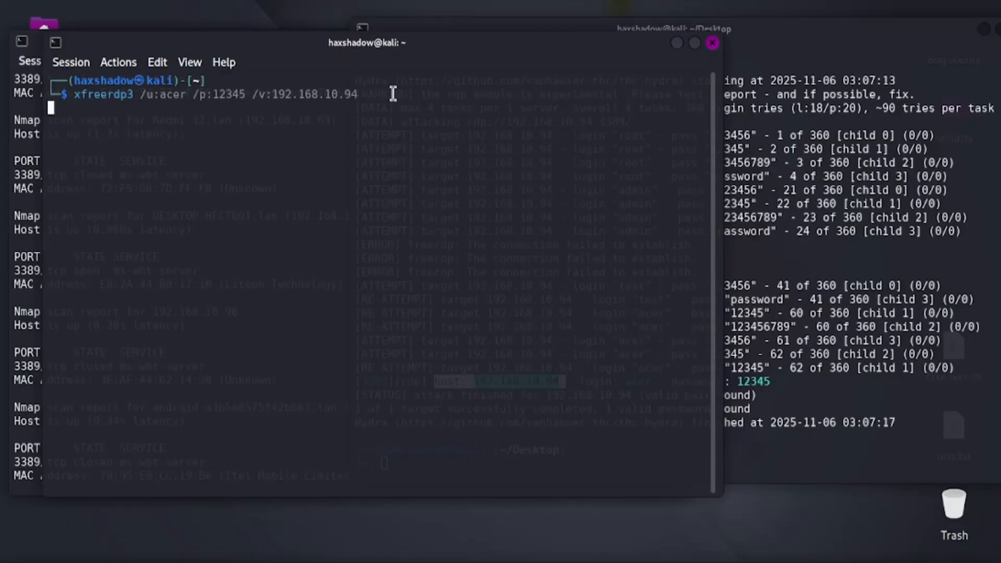
{"action": "key", "text": "Return"}
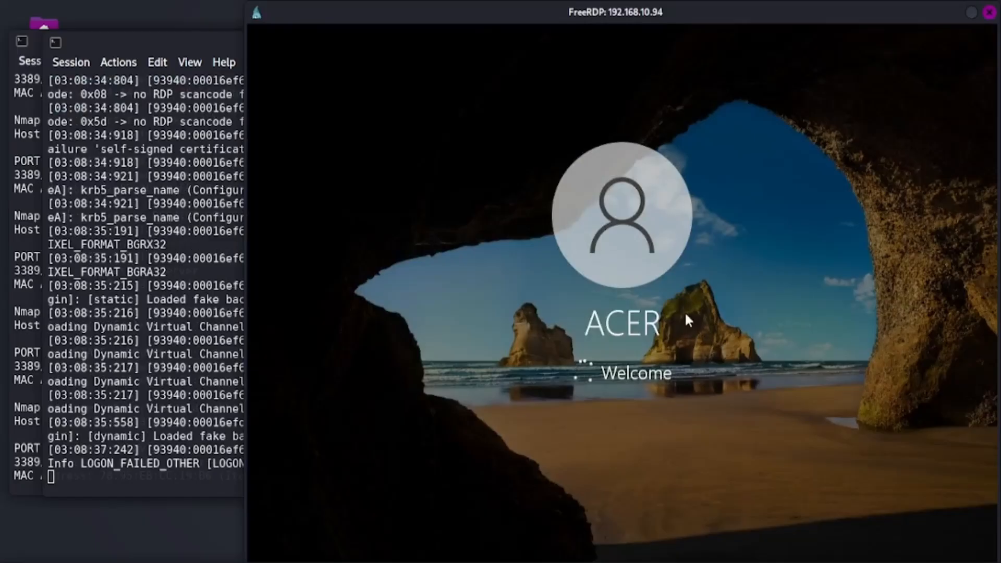
{"action": "mouse_move", "coordinate": [588, 349]}
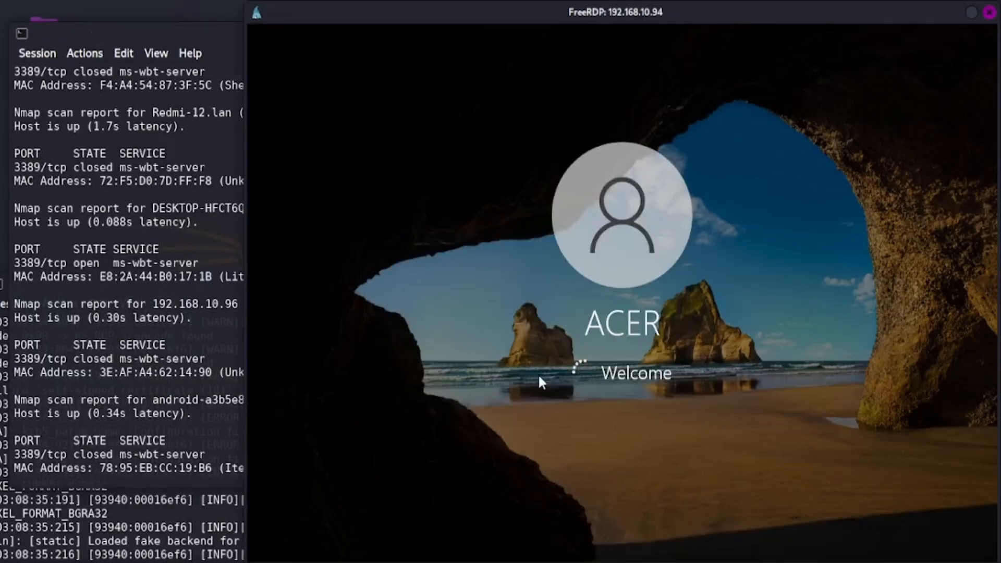
{"action": "mouse_move", "coordinate": [478, 548]}
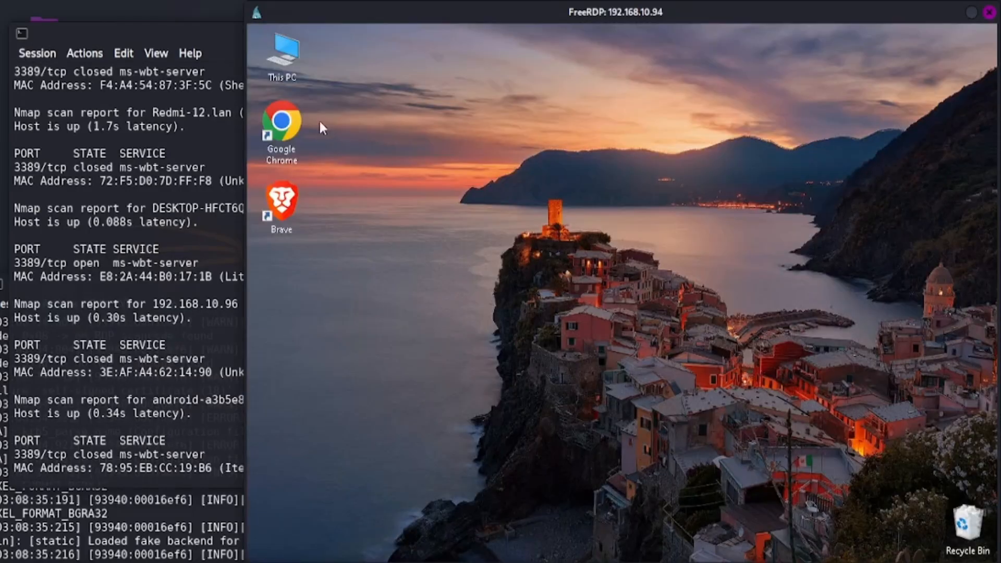
{"action": "mouse_move", "coordinate": [567, 180]}
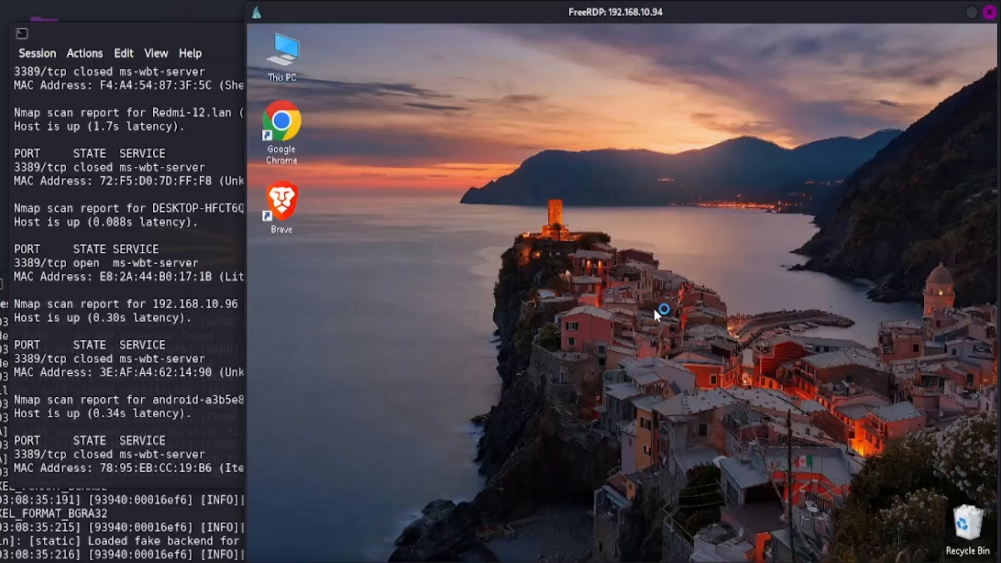
{"action": "mouse_move", "coordinate": [427, 125]}
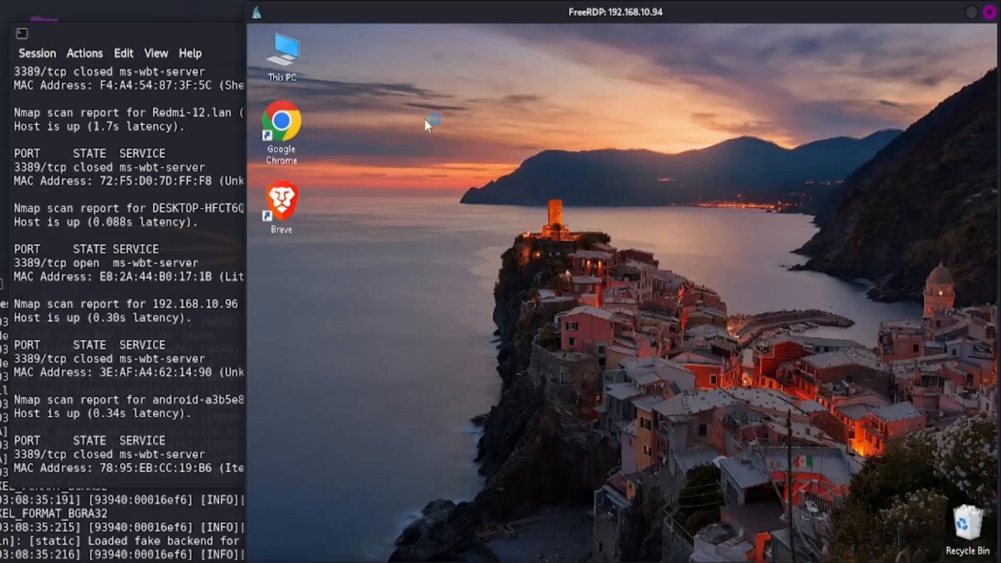
{"action": "mouse_move", "coordinate": [587, 349]}
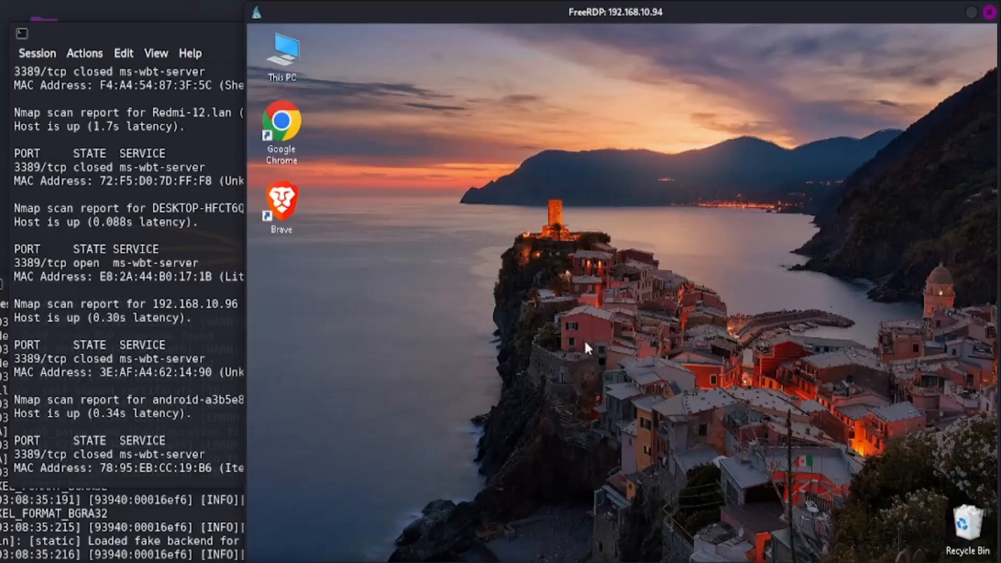
{"action": "double_click", "coordinate": [281, 51]}
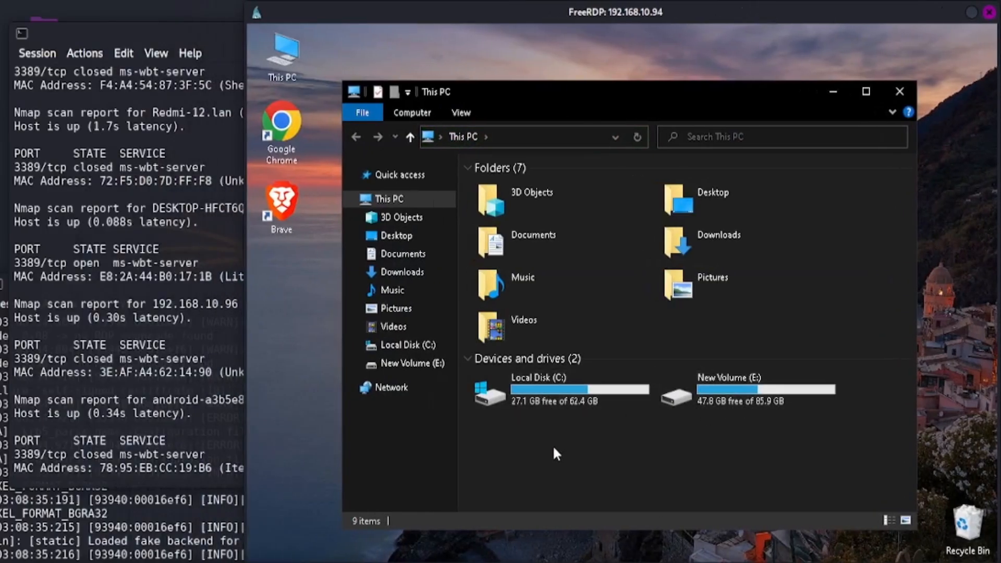
{"action": "right_click", "coordinate": [555, 453]}
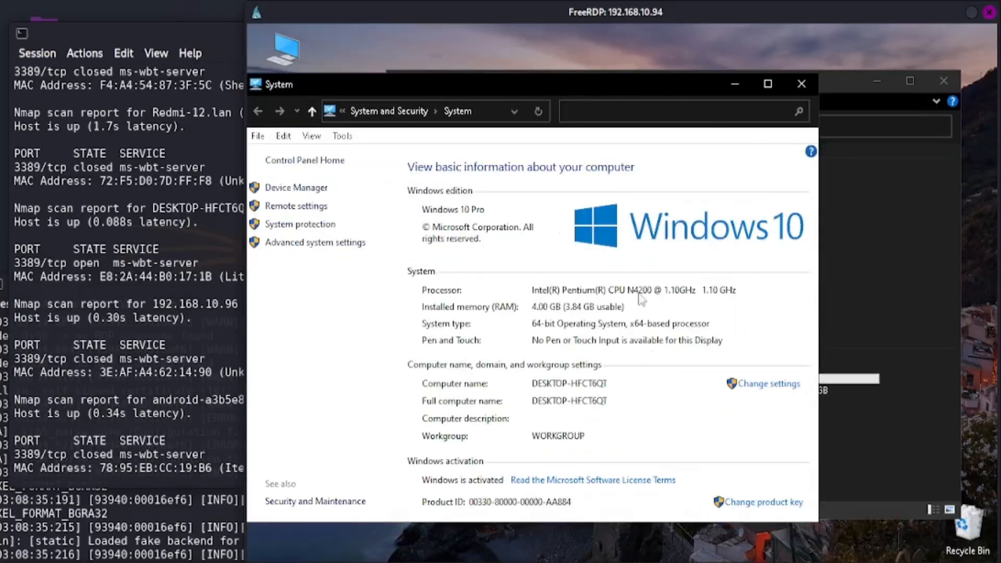
{"action": "mouse_move", "coordinate": [636, 307]}
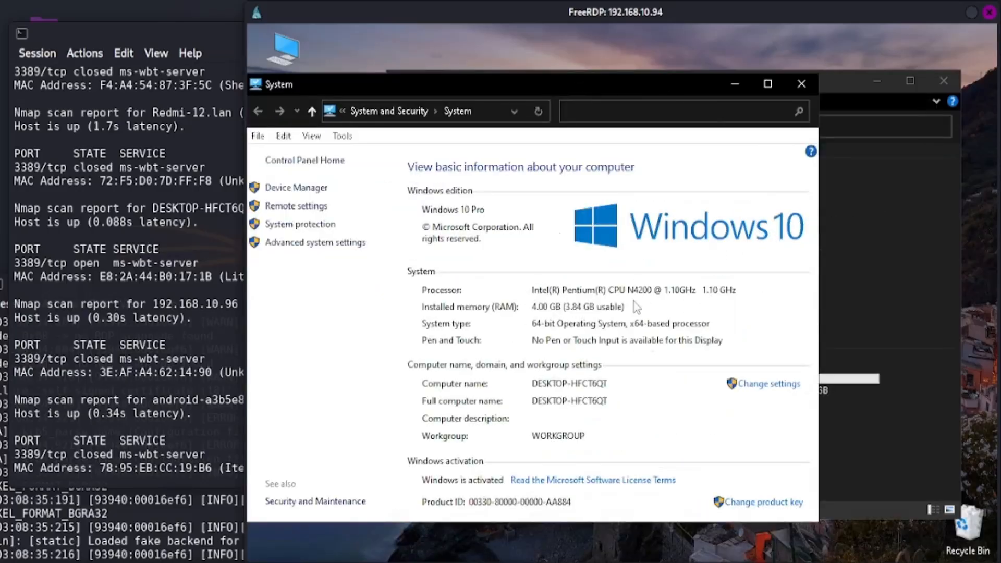
{"action": "mouse_move", "coordinate": [801, 84]}
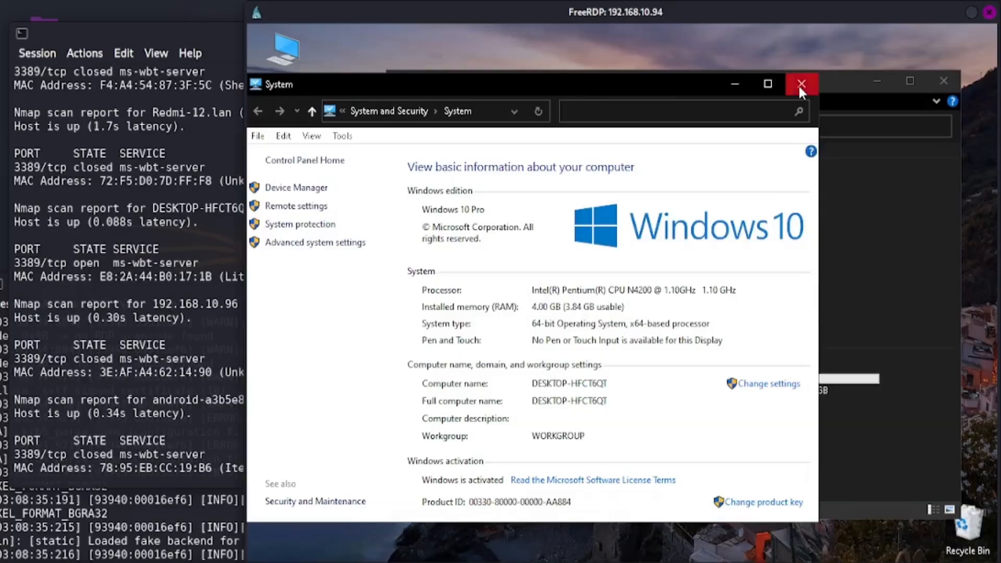
{"action": "left_click", "coordinate": [801, 84]}
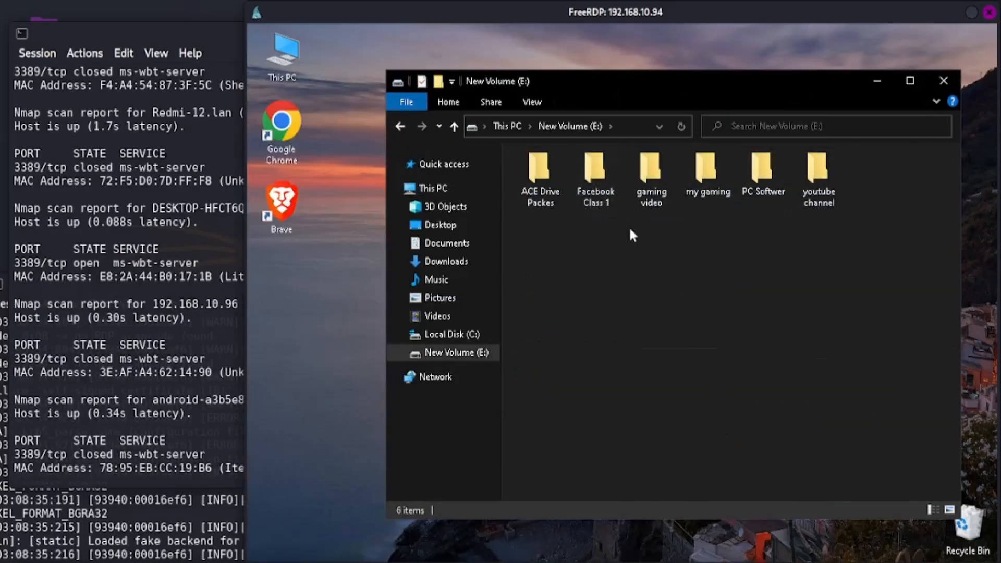
{"action": "double_click", "coordinate": [595, 173]}
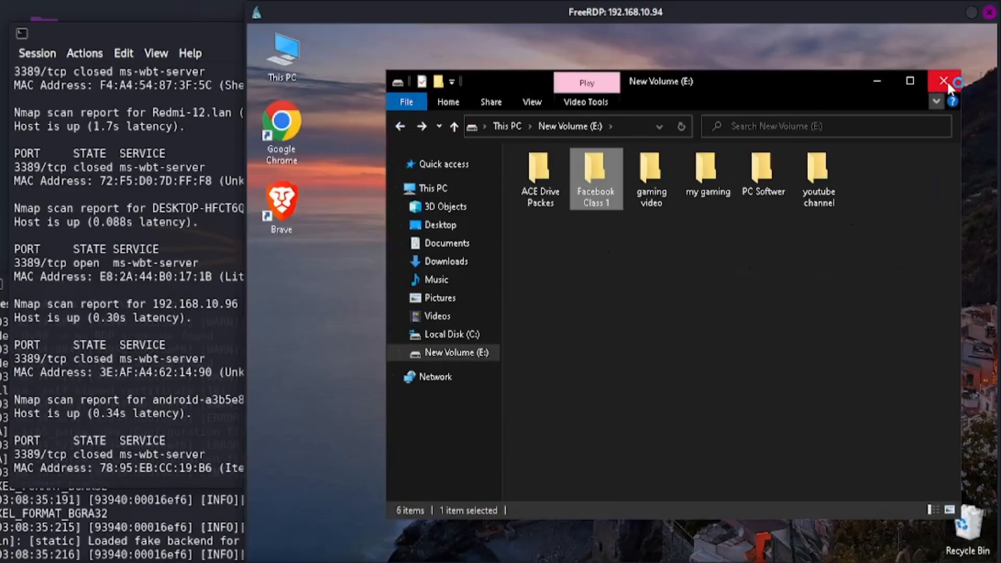
{"action": "left_click", "coordinate": [945, 82]}
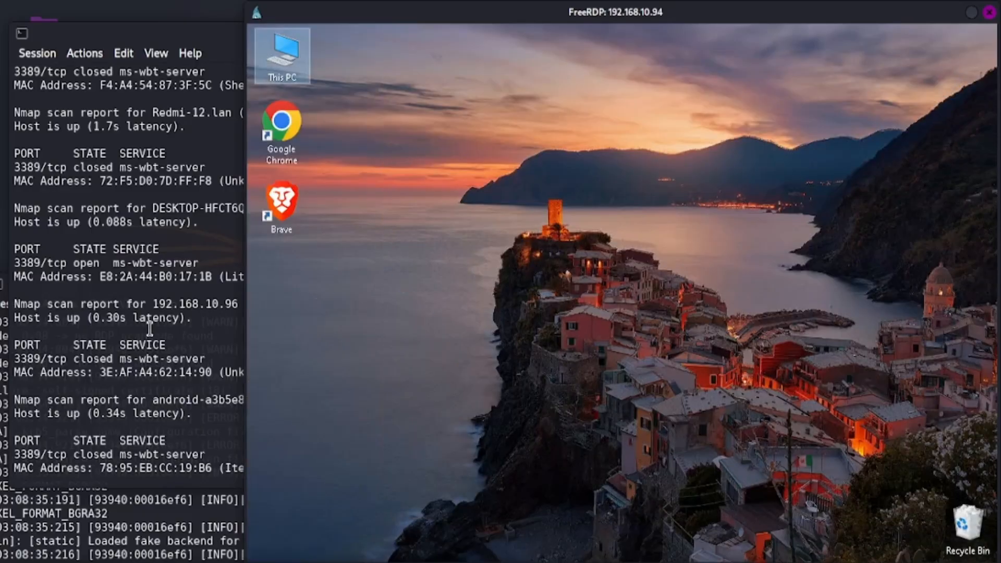